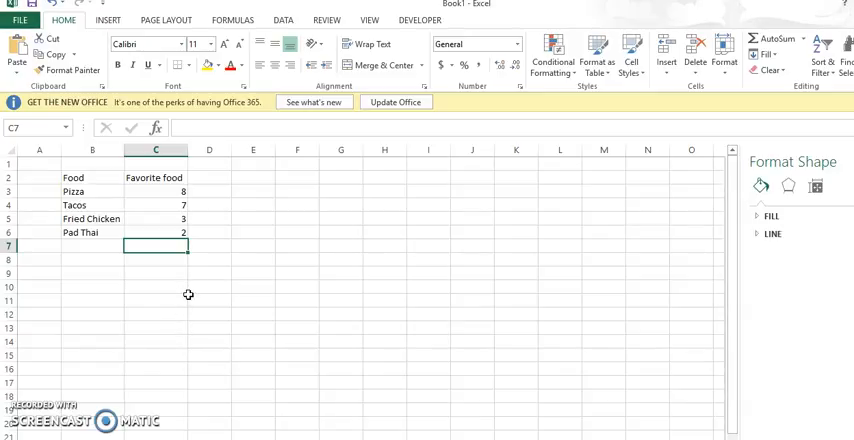
pyautogui.moveTo(204, 294)
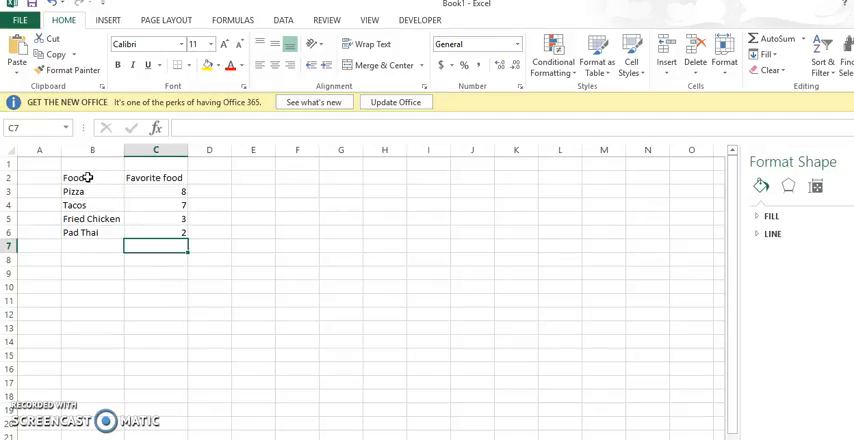
pyautogui.moveTo(224, 176)
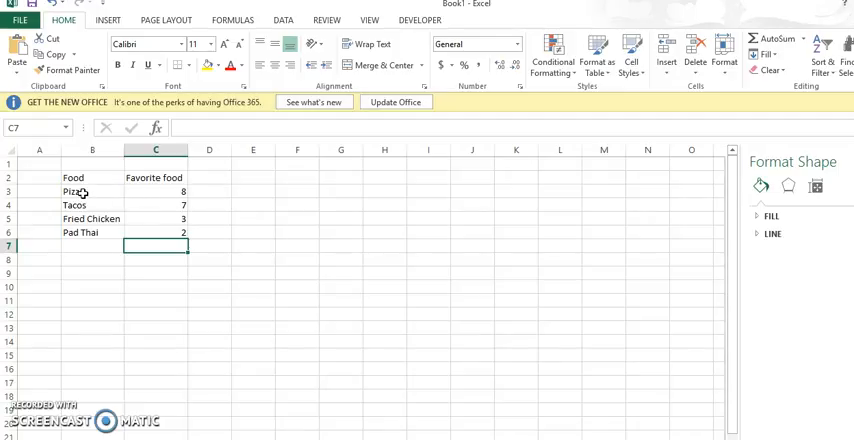
# Insert a 2-D pie chart from the food names and scores in B2:C6
pyautogui.moveTo(92, 176); pyautogui.dragTo(156, 232)
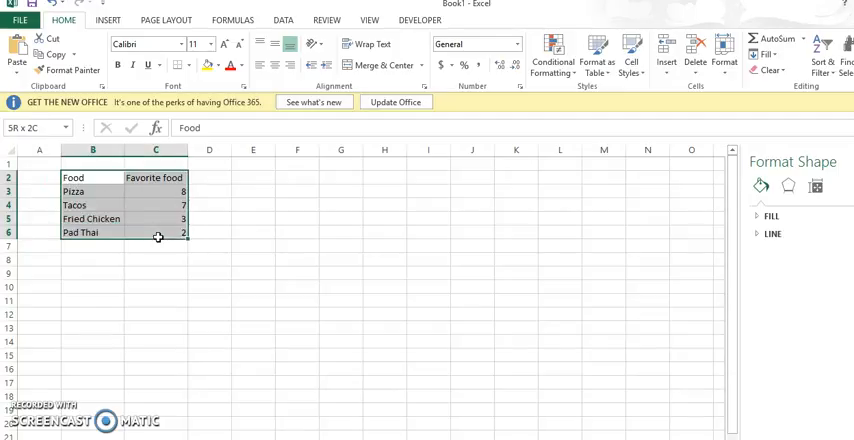
pyautogui.click(108, 20)
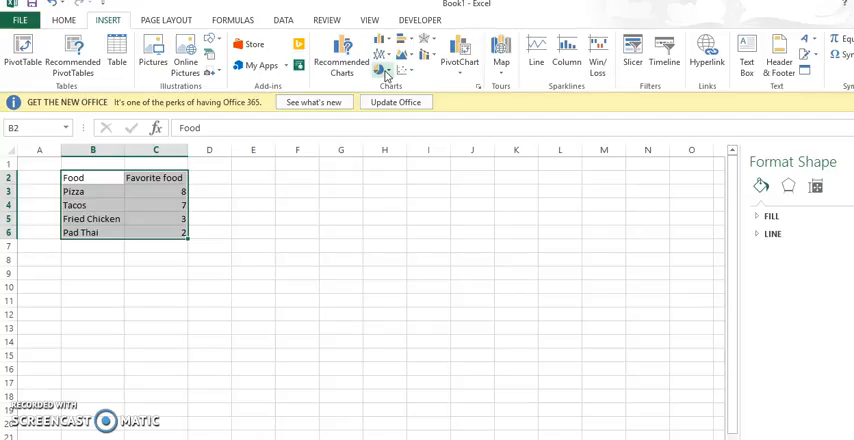
pyautogui.click(380, 76)
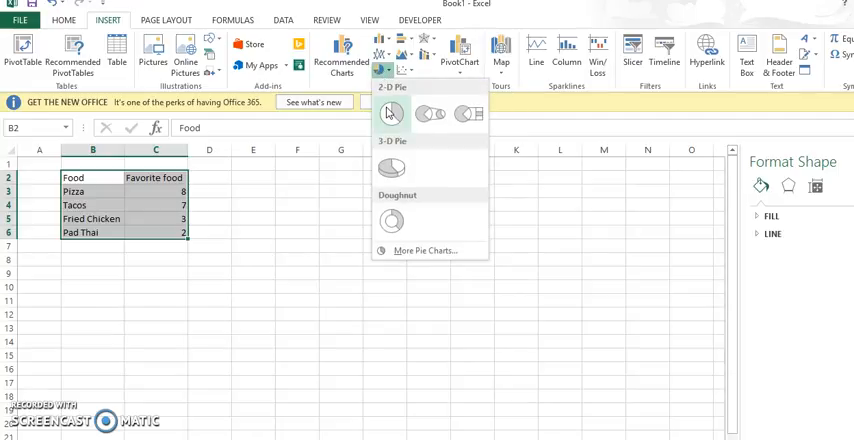
pyautogui.click(390, 112)
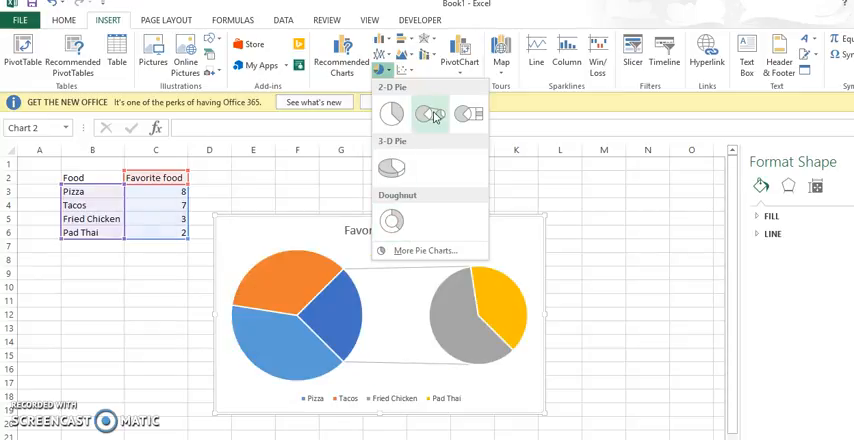
pyautogui.moveTo(390, 112)
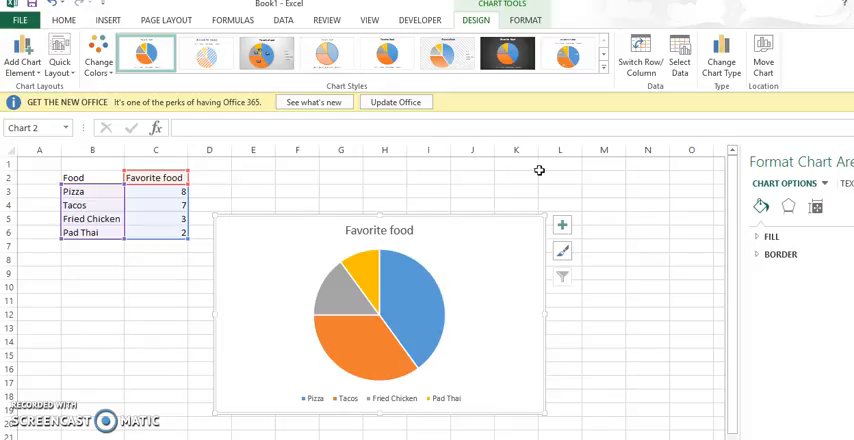
pyautogui.moveTo(572, 176)
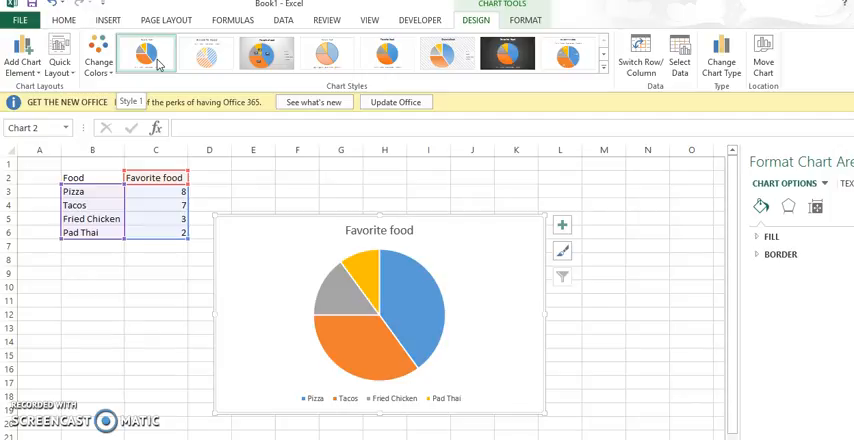
pyautogui.moveTo(168, 64)
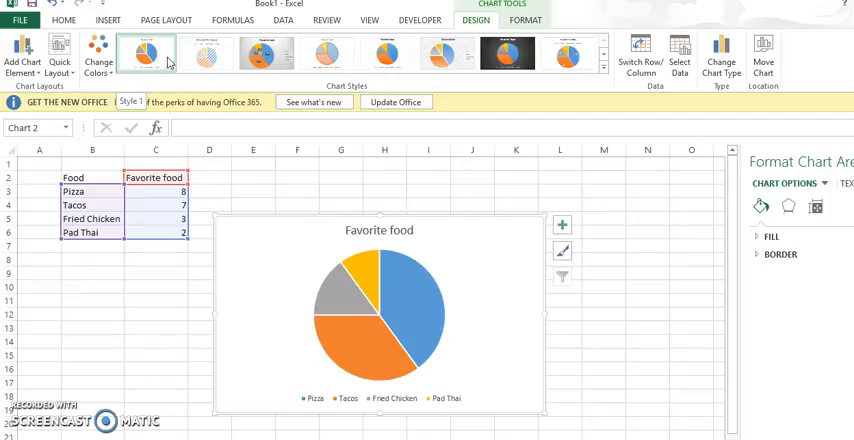
# Apply the grey gradient chart style with percentage labels 40%, 35%, 15% and 10%
pyautogui.click(208, 52)
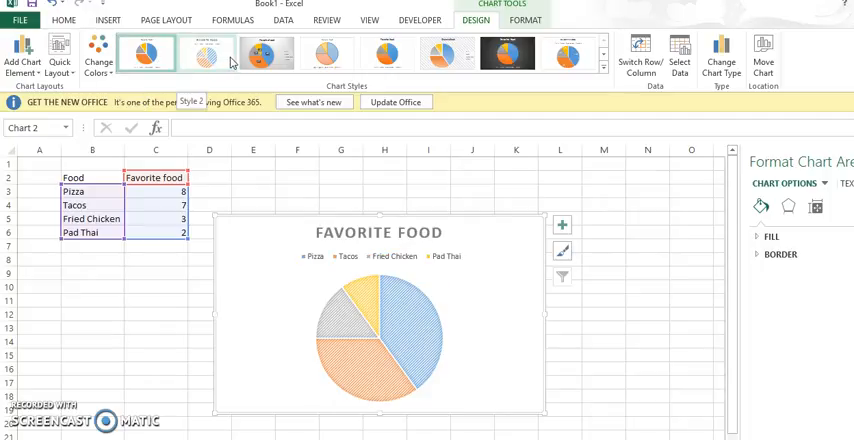
pyautogui.click(266, 52)
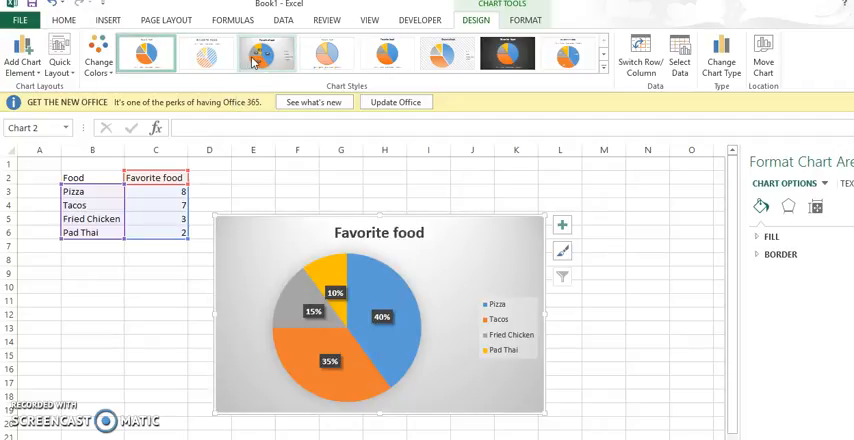
pyautogui.click(326, 52)
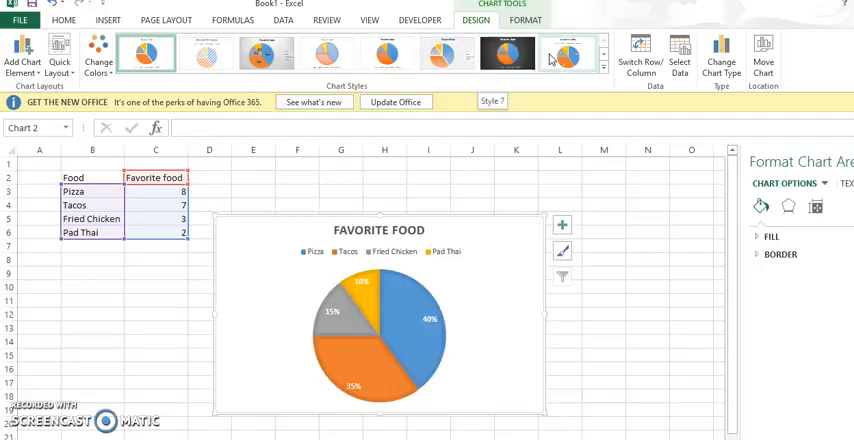
pyautogui.click(268, 52)
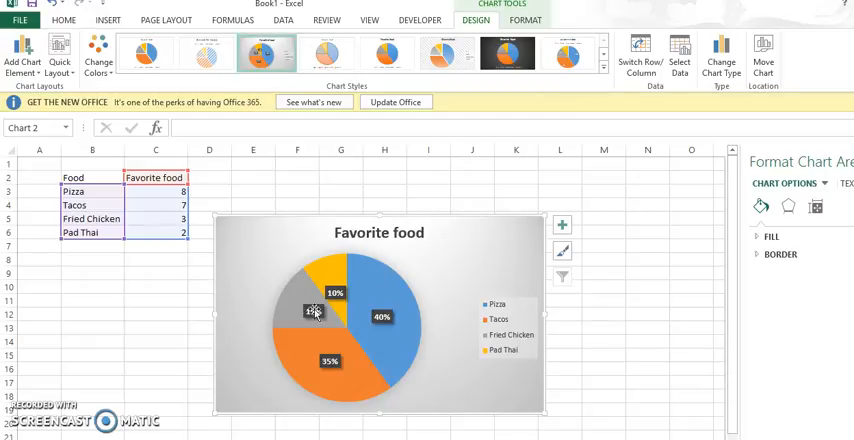
pyautogui.moveTo(482, 328)
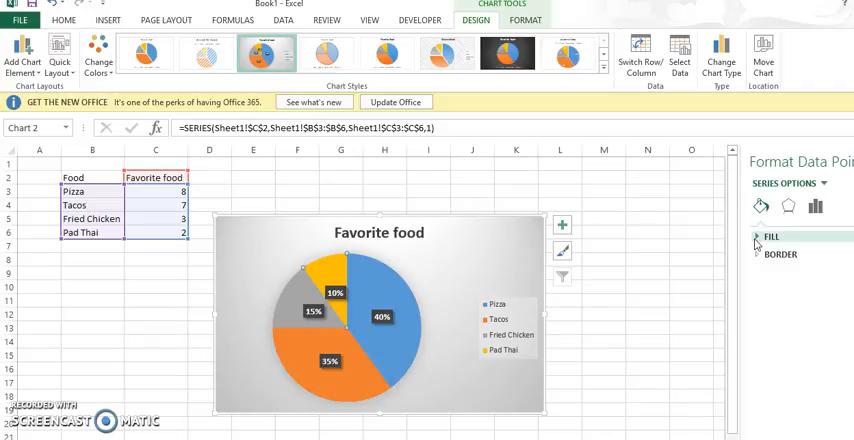
# Select a single pie slice and show its Fill colour palette in Format Data Point
pyautogui.click(758, 238)
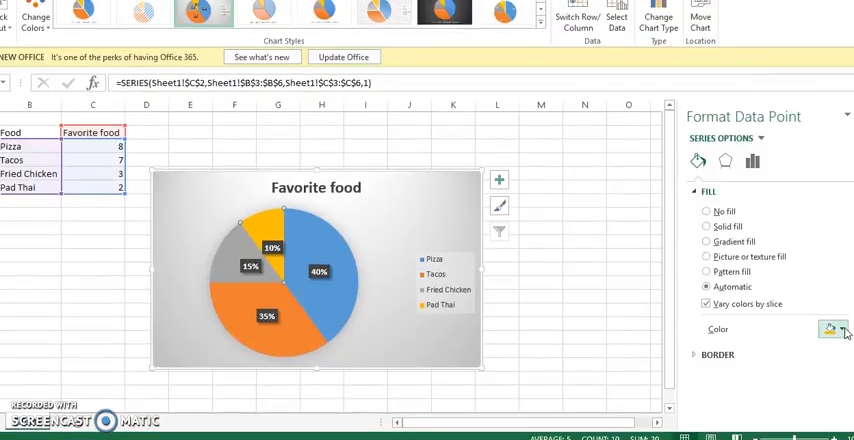
pyautogui.click(832, 328)
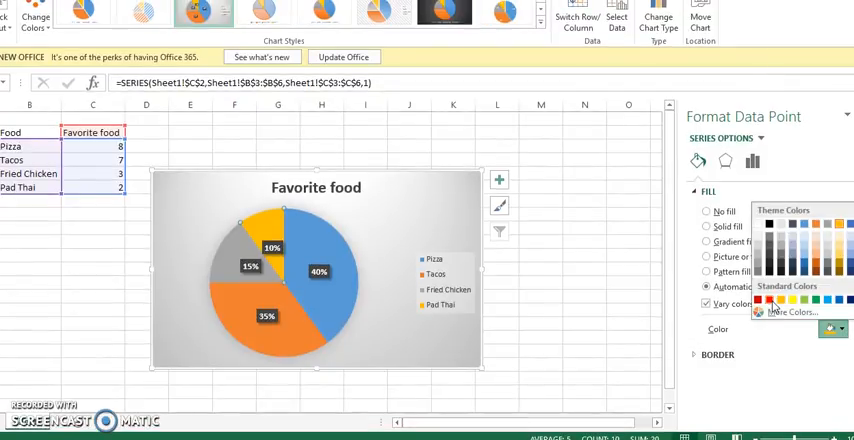